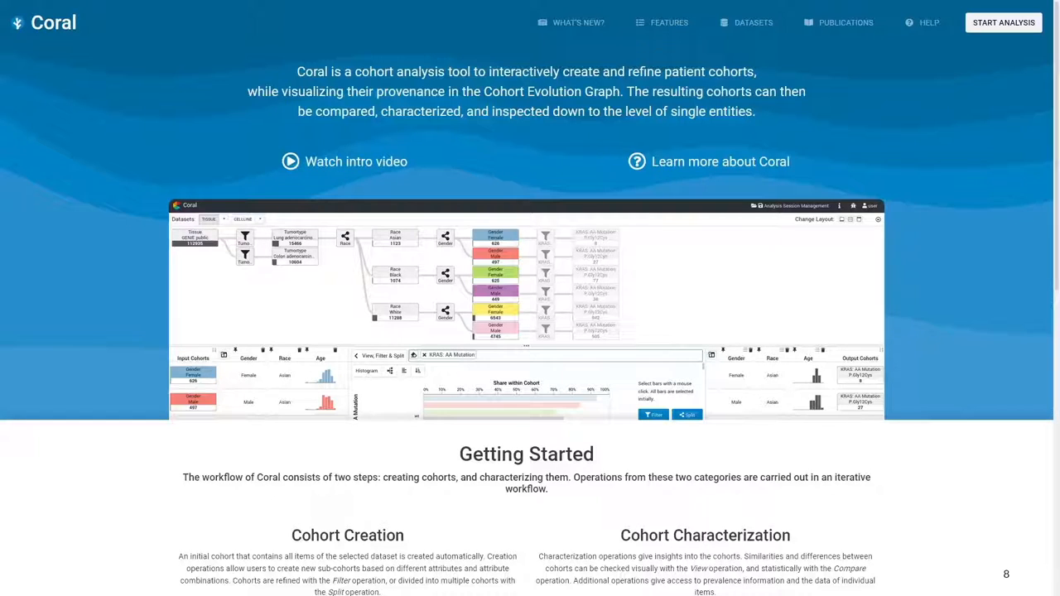
# Launch the cohort analysis and move to the gender cohort nodes in the Cohort Evolution Graph
pyautogui.scroll(-3)
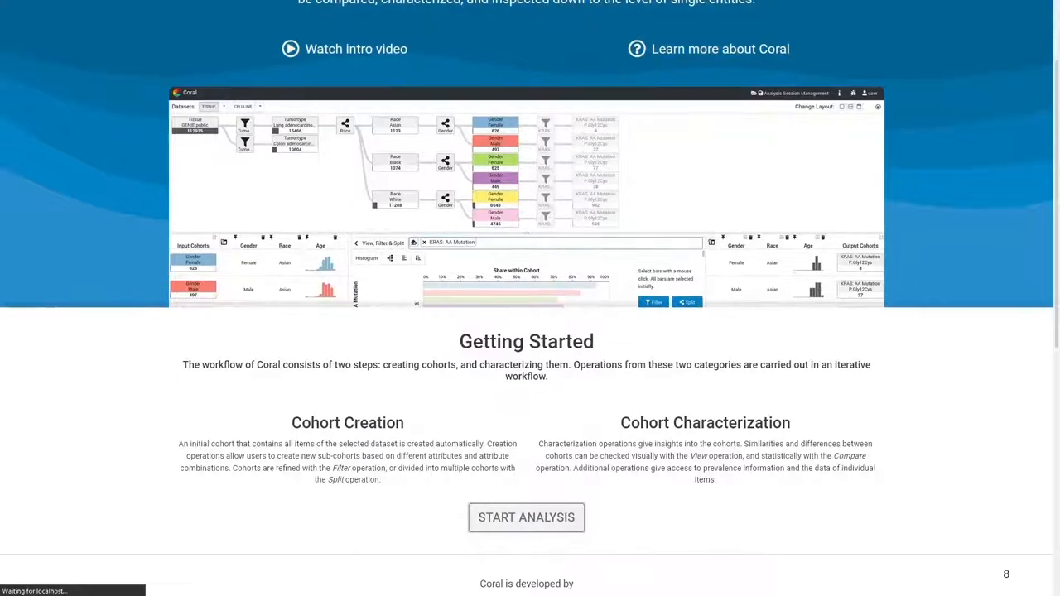
pyautogui.click(526, 516)
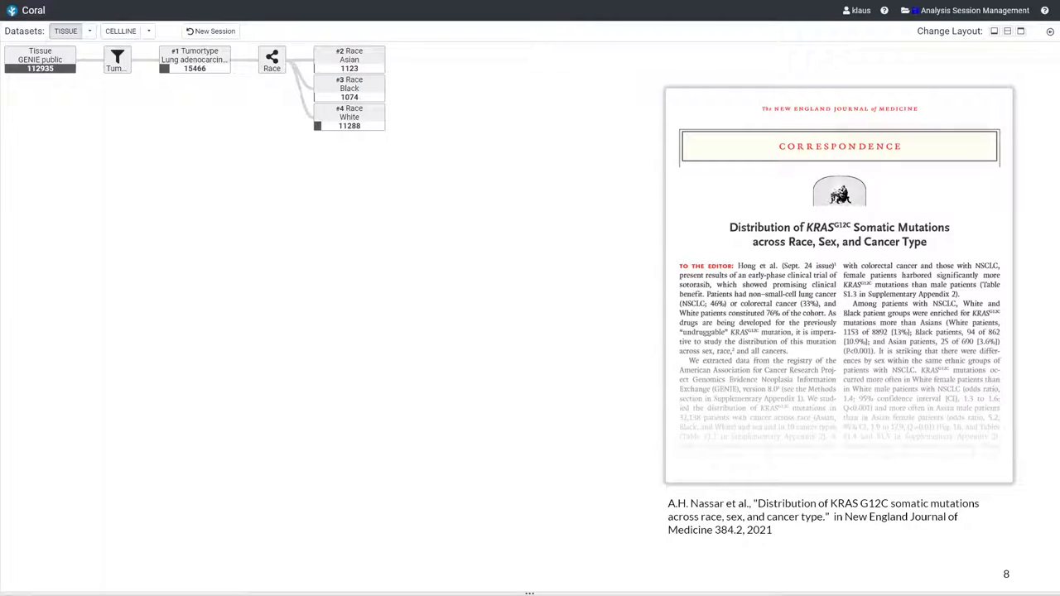
pyautogui.click(272, 56)
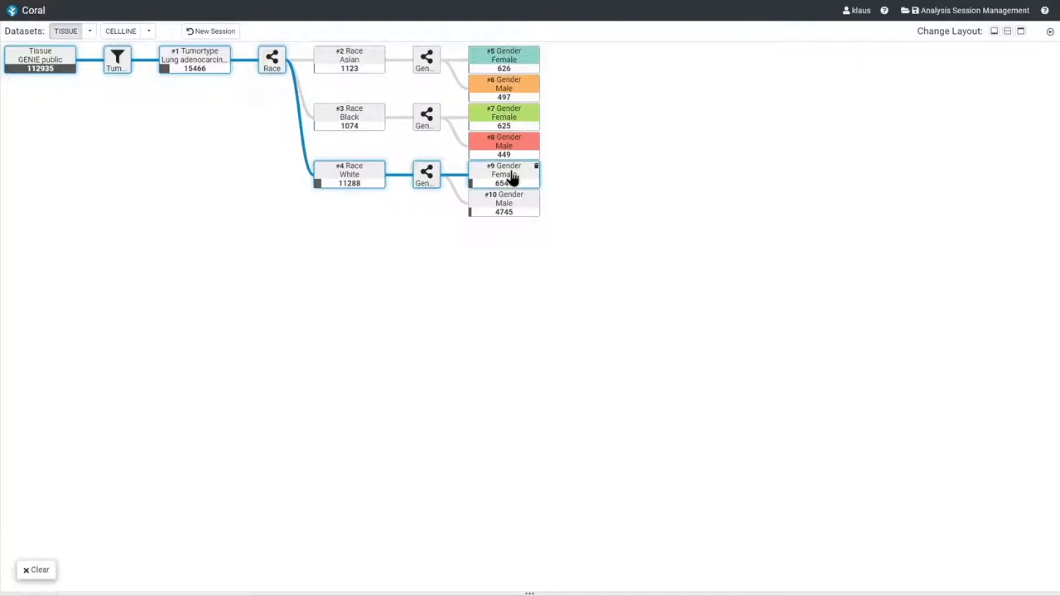
# Add the male White cohort, characterize the selection and compare by mutation frequency
pyautogui.click(504, 174)
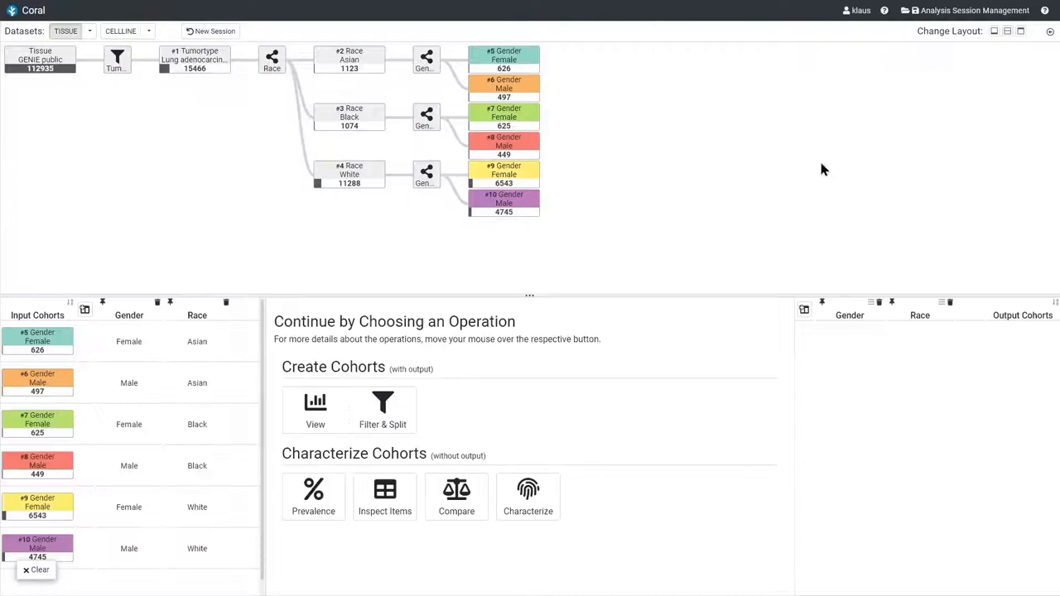
pyautogui.click(526, 498)
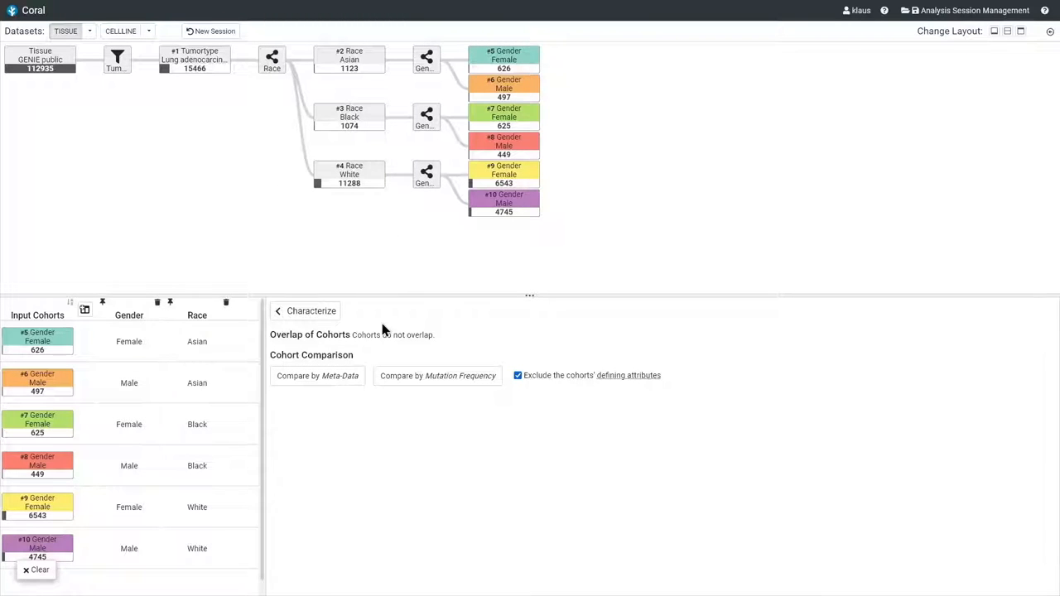
pyautogui.moveTo(427, 351)
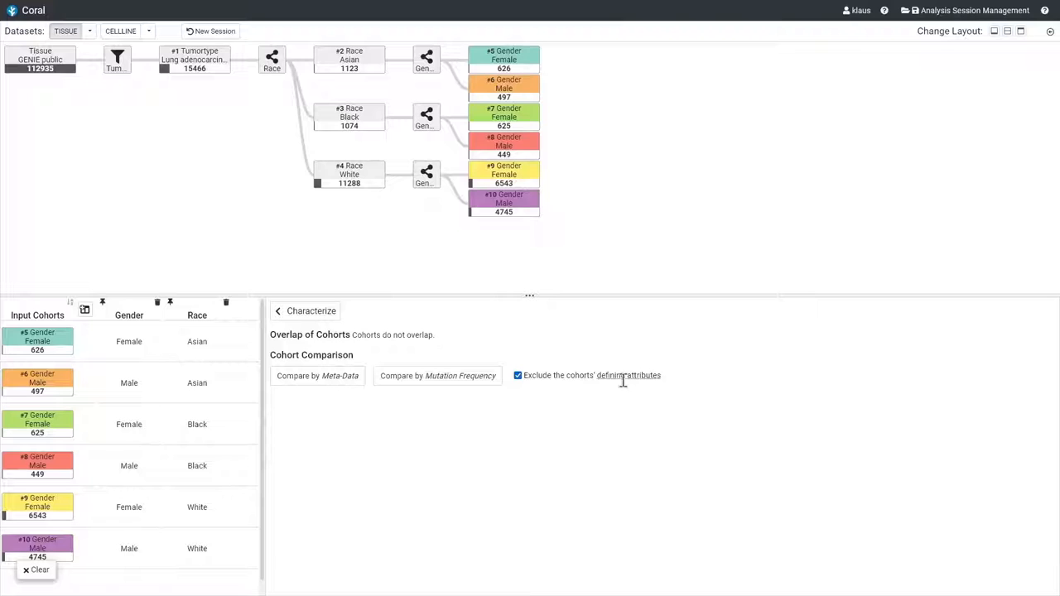
pyautogui.moveTo(627, 374)
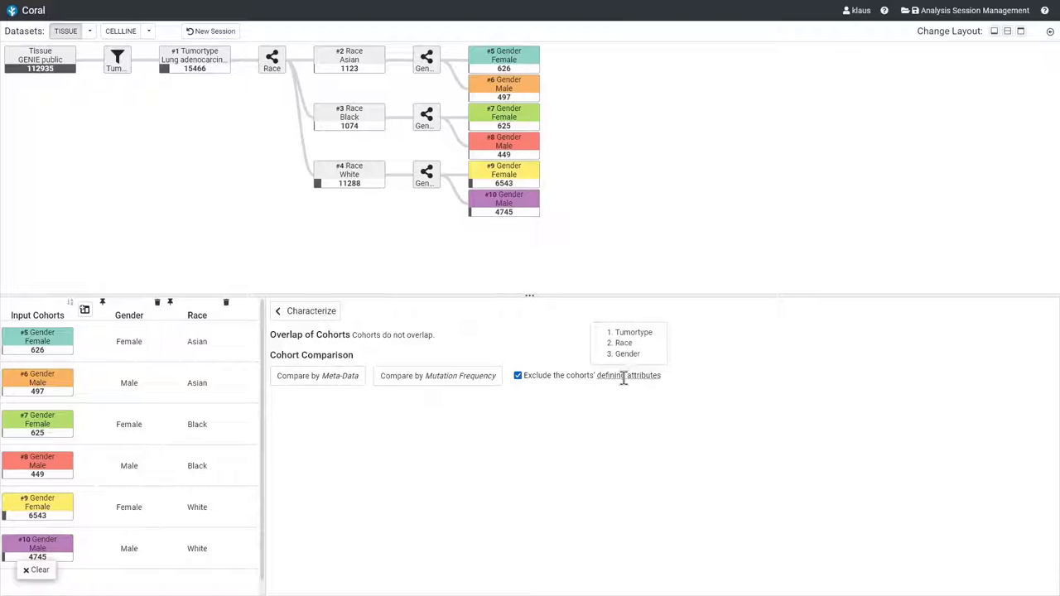
pyautogui.click(438, 374)
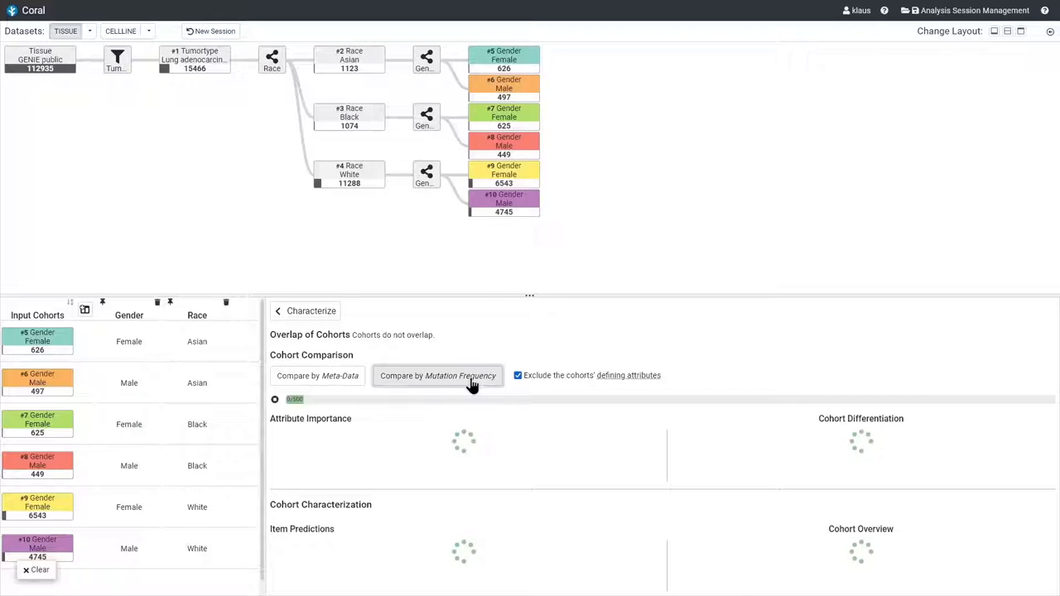
pyautogui.moveTo(652, 361)
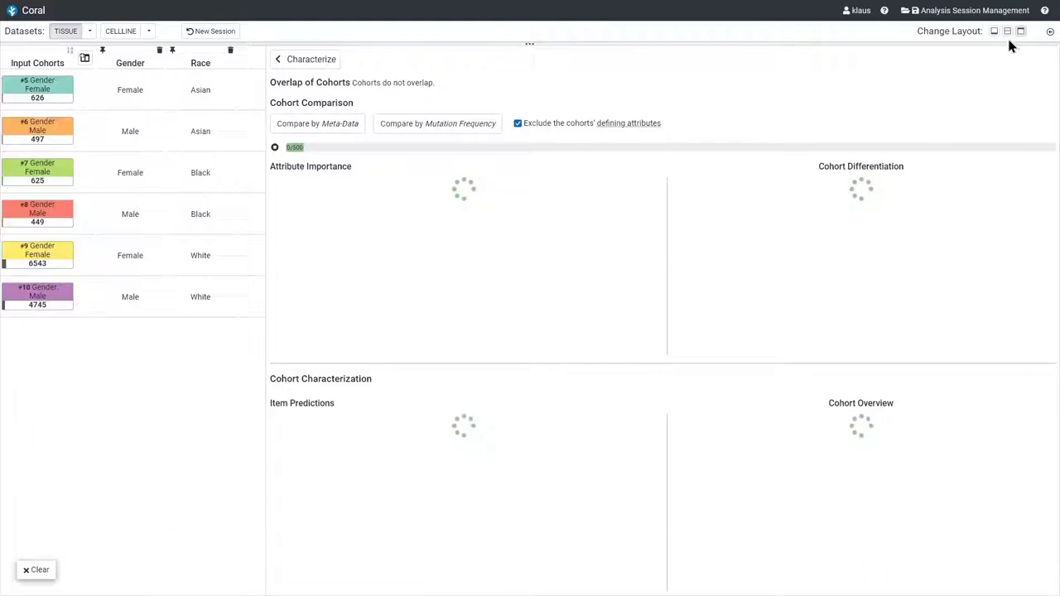
pyautogui.moveTo(826, 96)
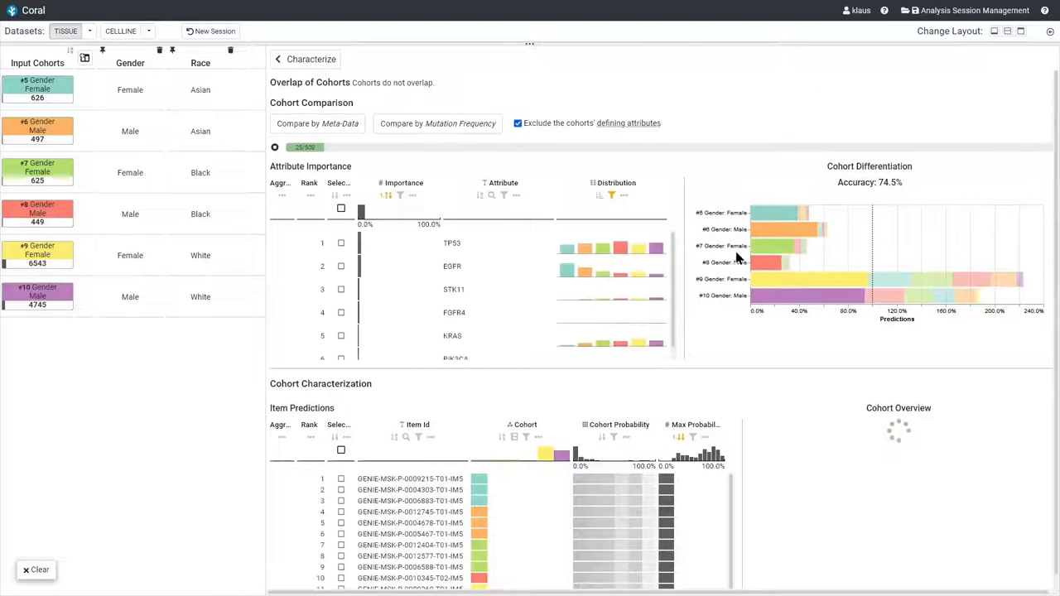
pyautogui.moveTo(759, 285)
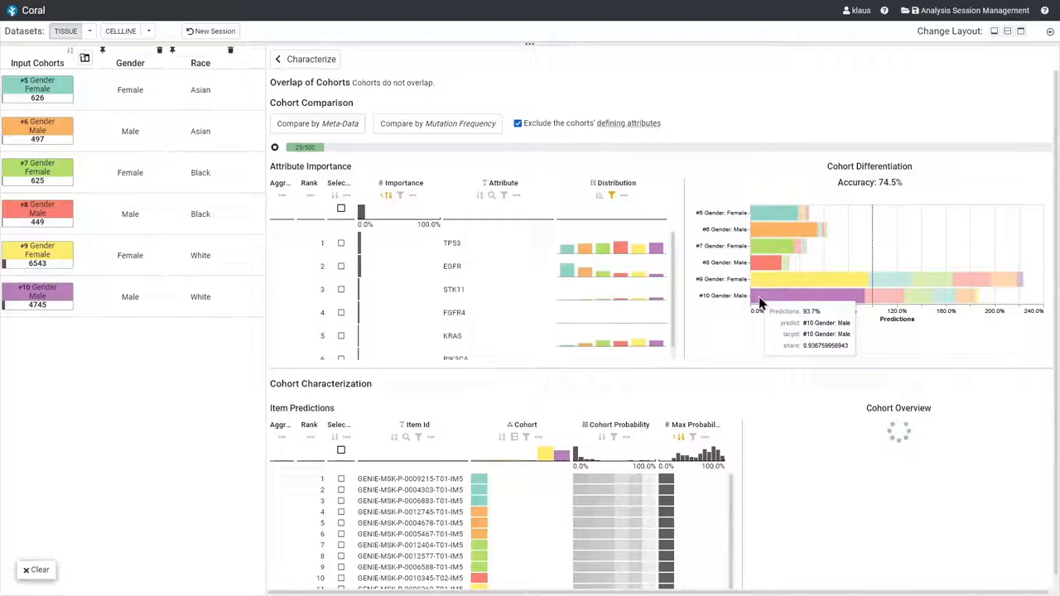
pyautogui.moveTo(878, 308)
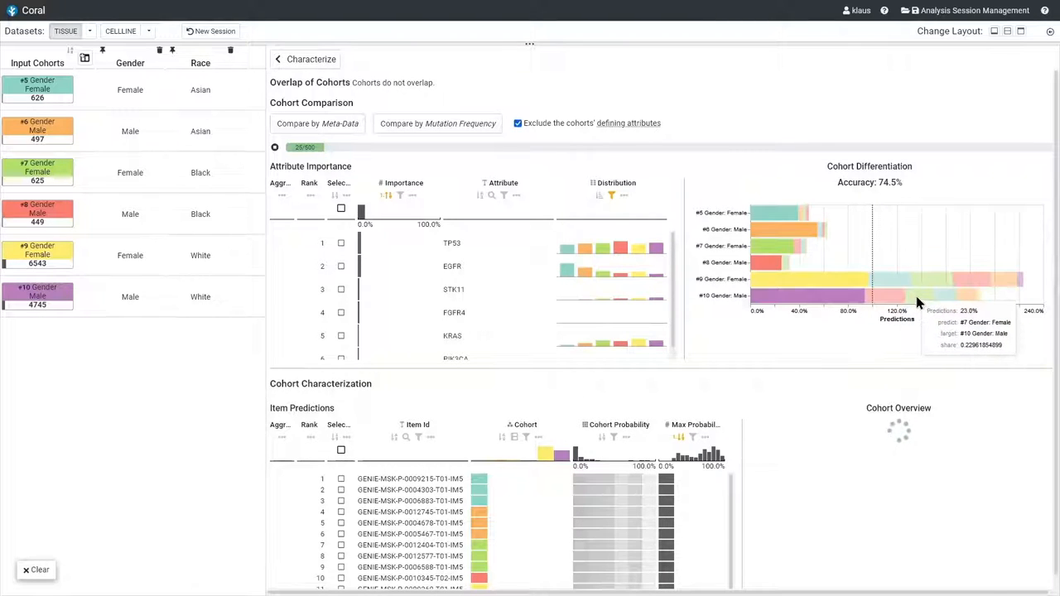
pyautogui.moveTo(947, 302)
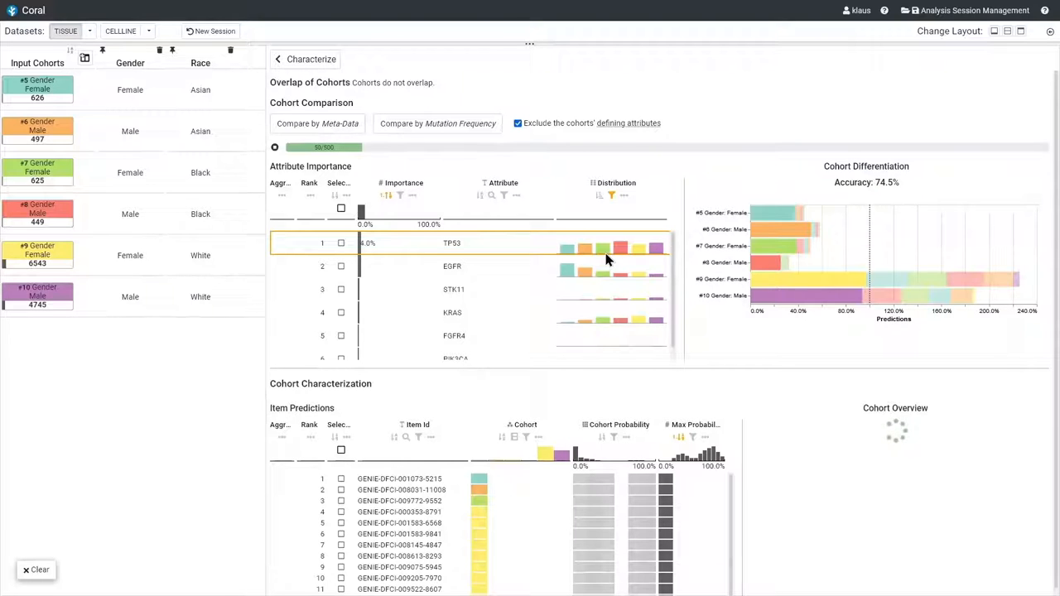
pyautogui.moveTo(630, 263)
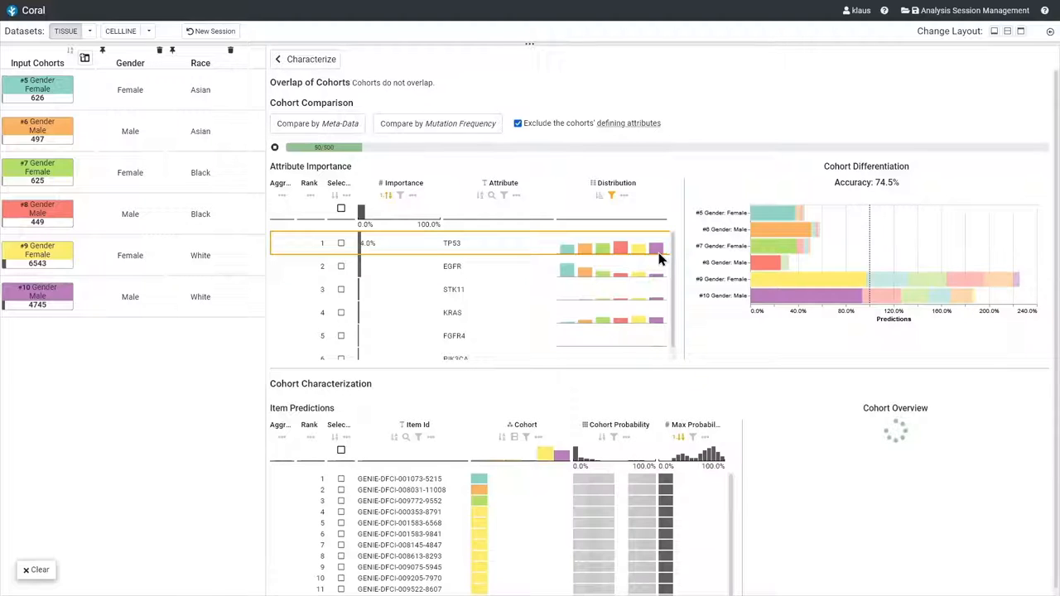
pyautogui.moveTo(649, 259)
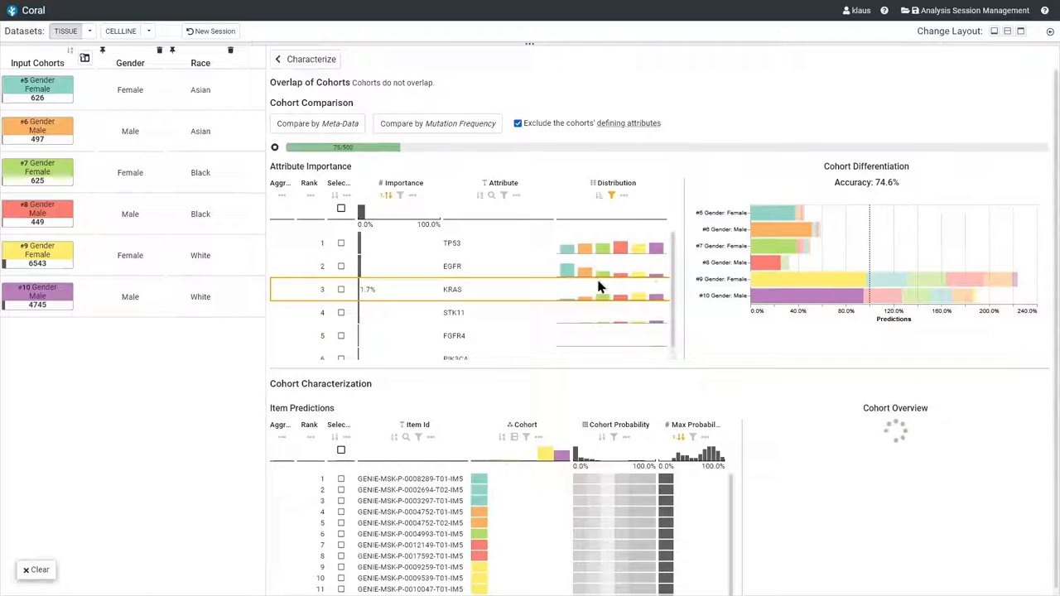
pyautogui.moveTo(601, 343)
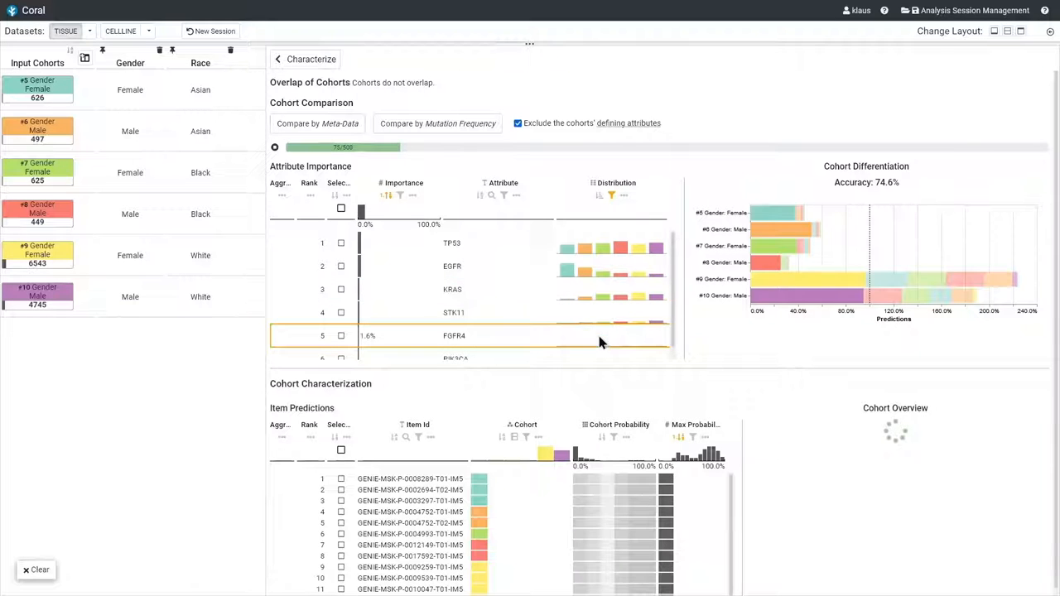
pyautogui.moveTo(633, 351)
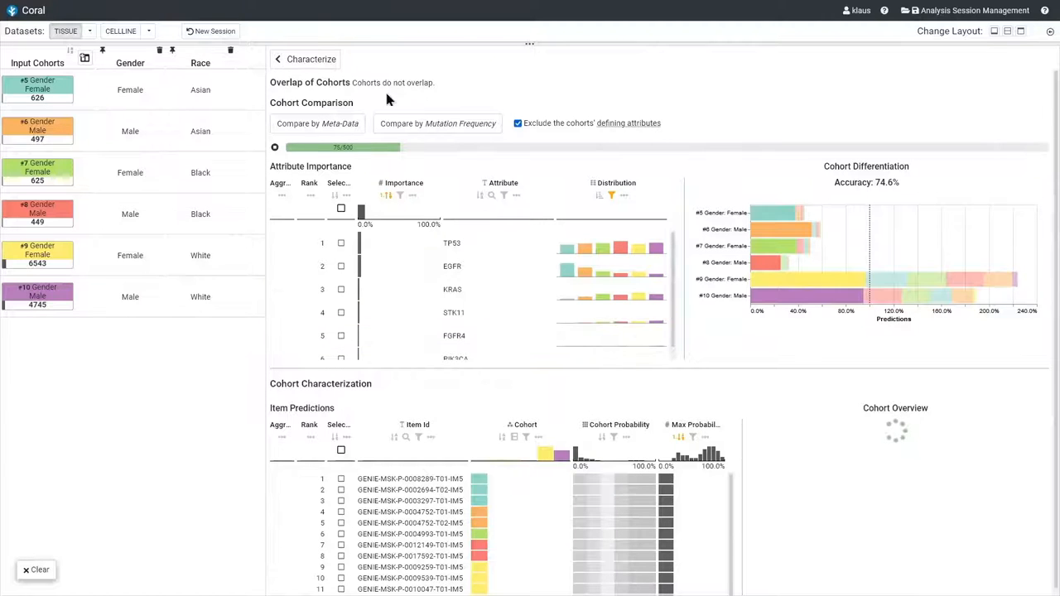
# In View, Filter & Split, search 'fgfr4' and show the FGFR4 AA Mutated distribution per cohort
pyautogui.click(278, 59)
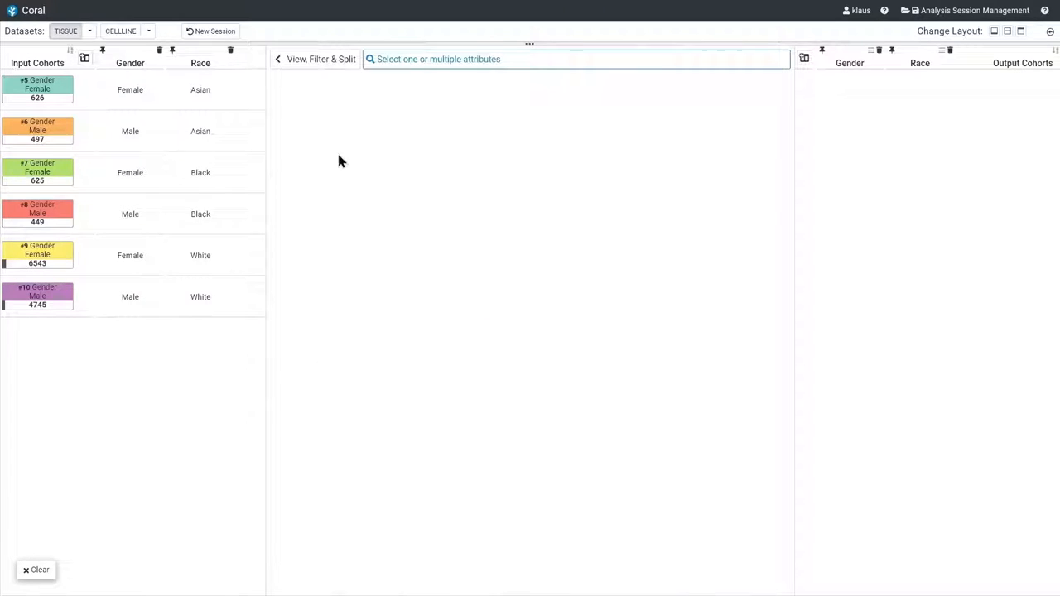
pyautogui.click(577, 60)
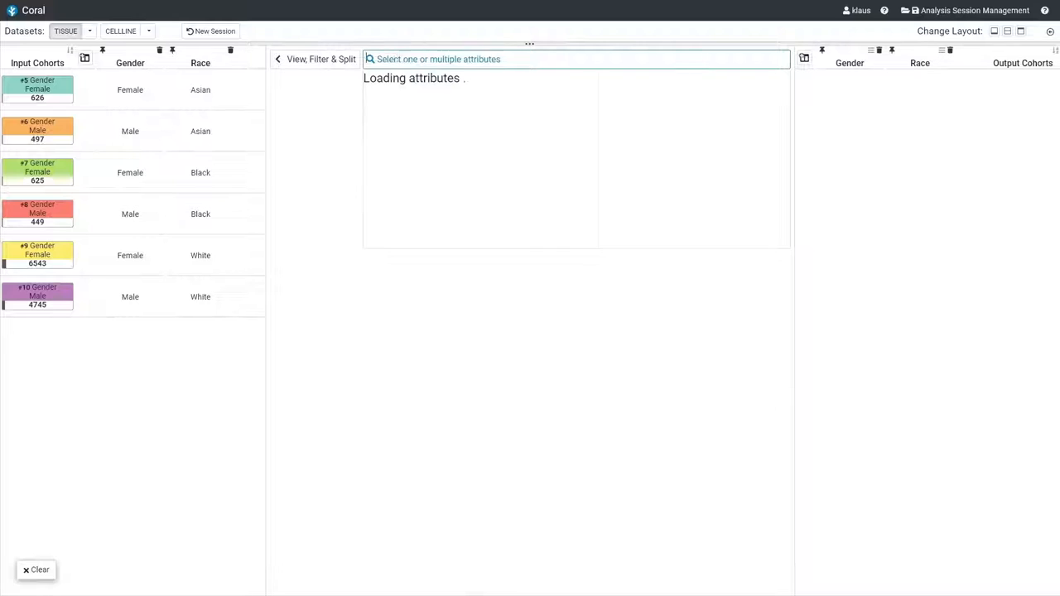
pyautogui.write('fgfr4')
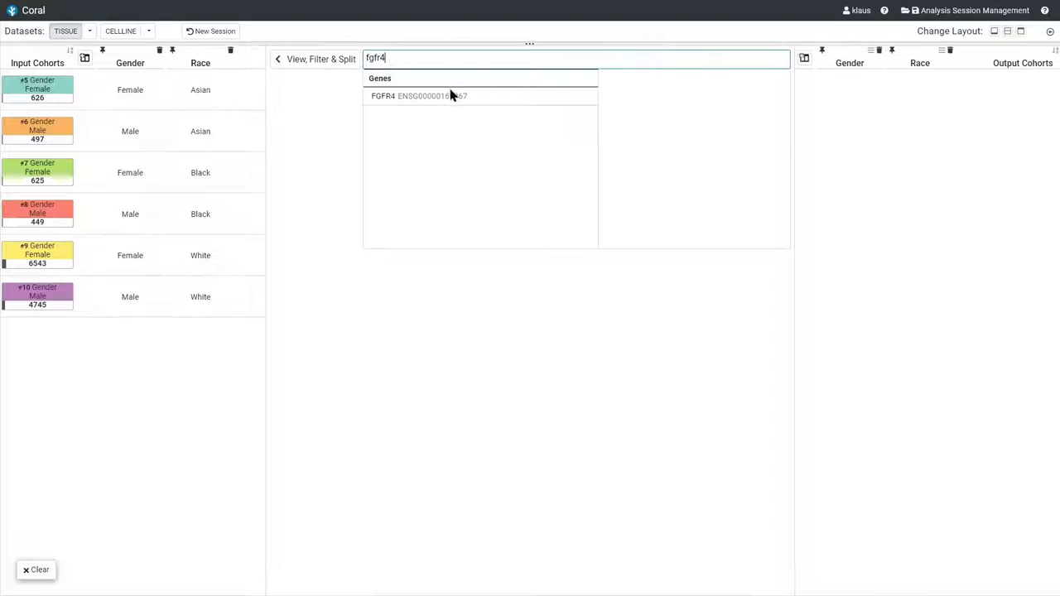
pyautogui.click(417, 95)
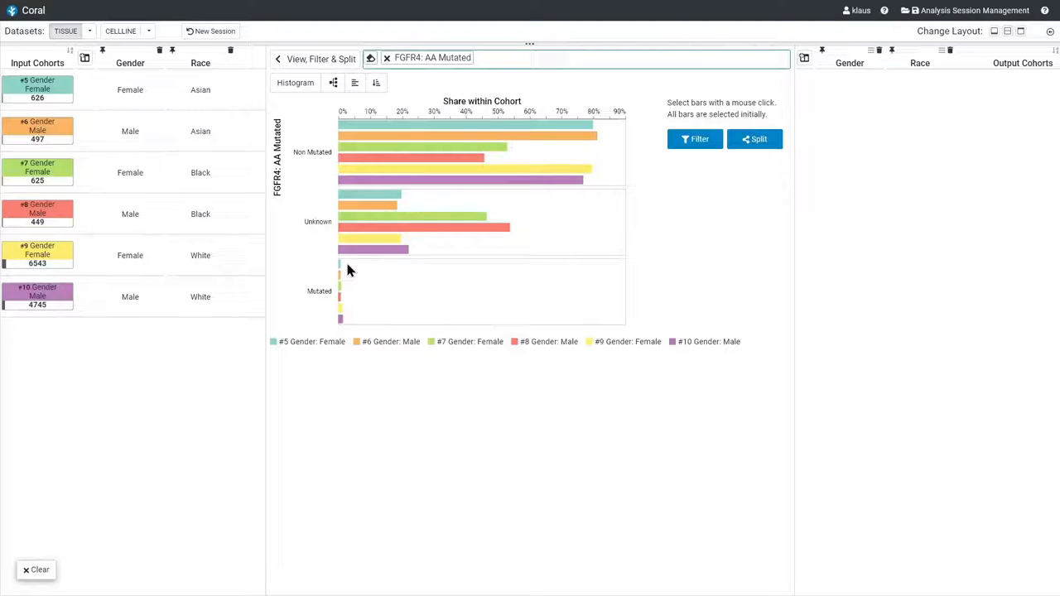
pyautogui.moveTo(388, 228)
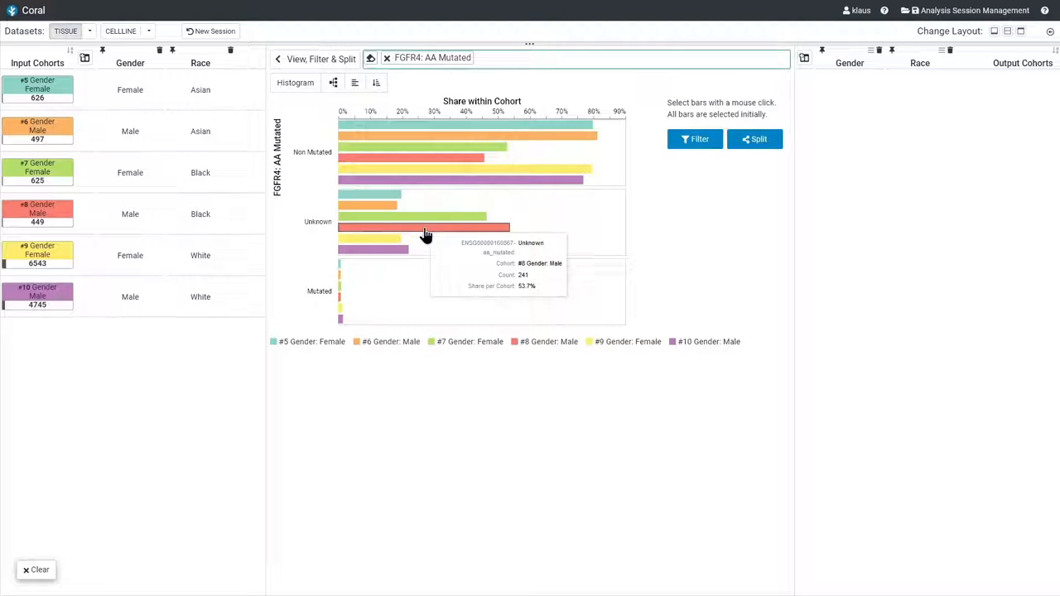
pyautogui.moveTo(421, 248)
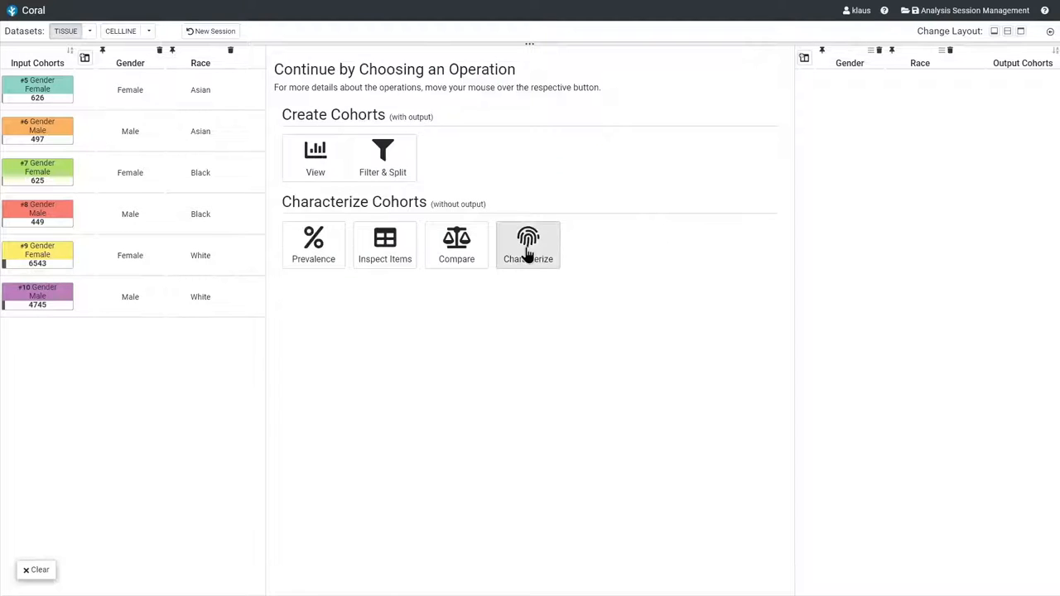
# Characterize the six input cohorts and scroll through importance, differentiation, predictions and embedding
pyautogui.click(527, 245)
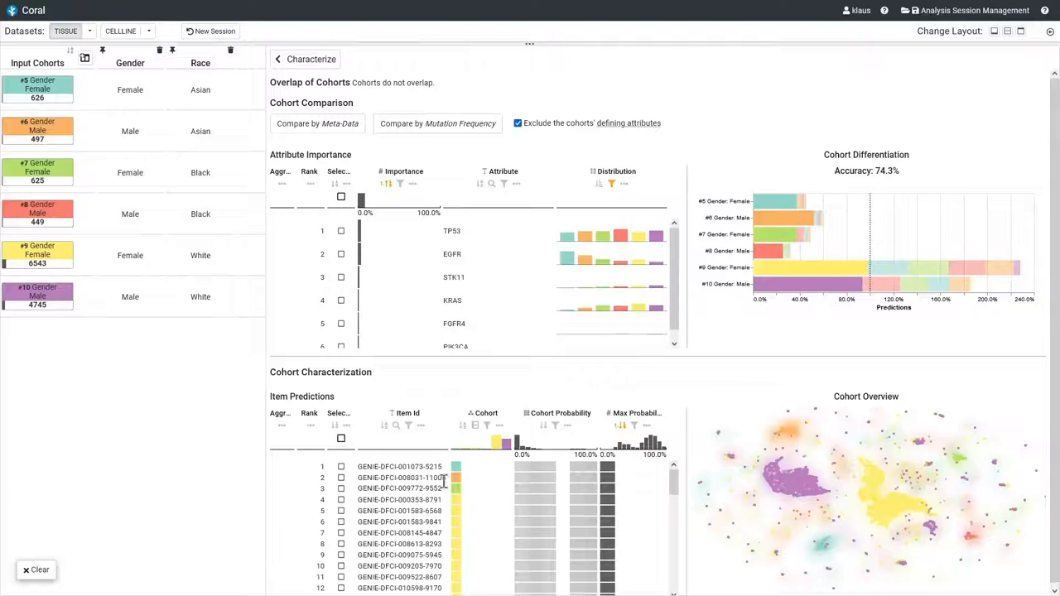
pyautogui.scroll(-3)
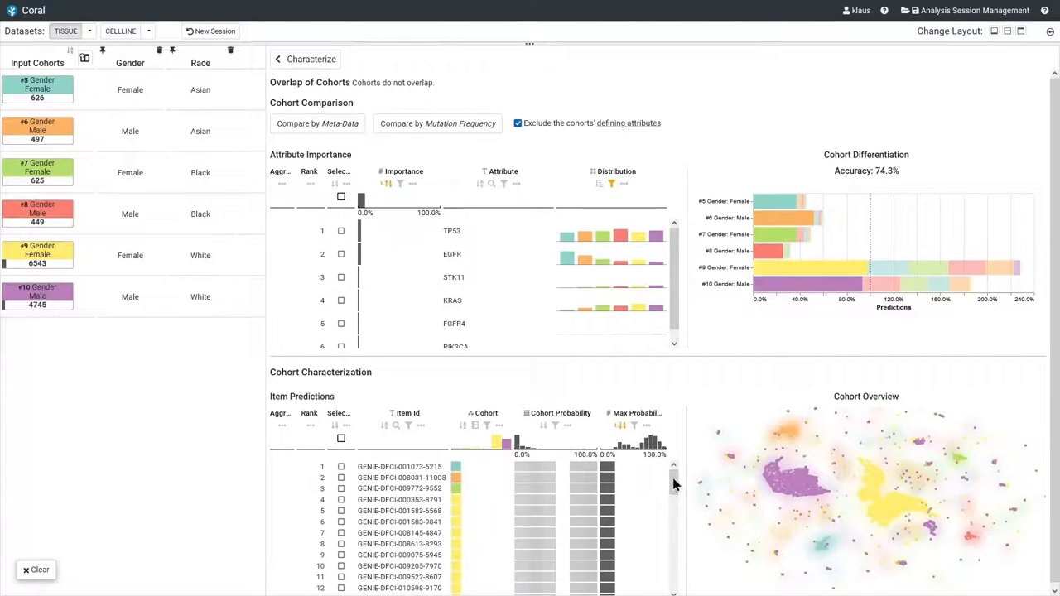
pyautogui.moveTo(470, 522)
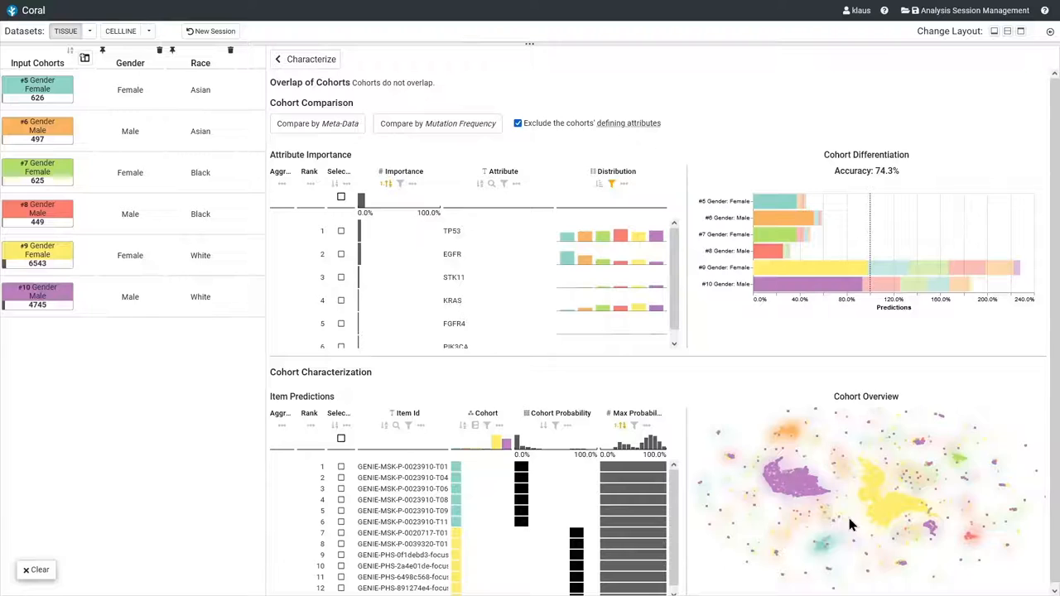
pyautogui.moveTo(869, 524)
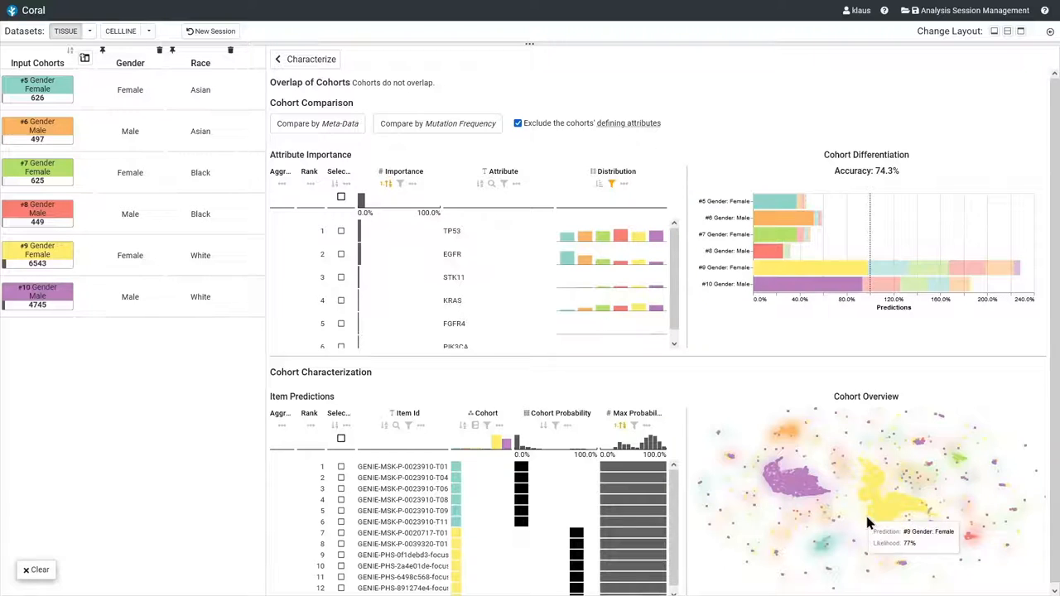
pyautogui.moveTo(974, 497)
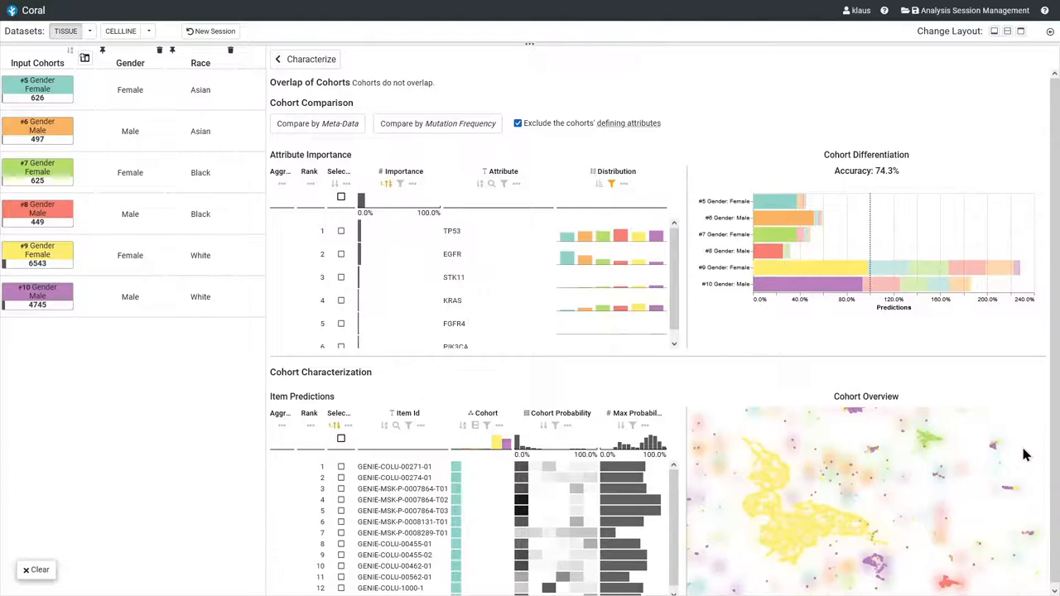
pyautogui.moveTo(994, 447)
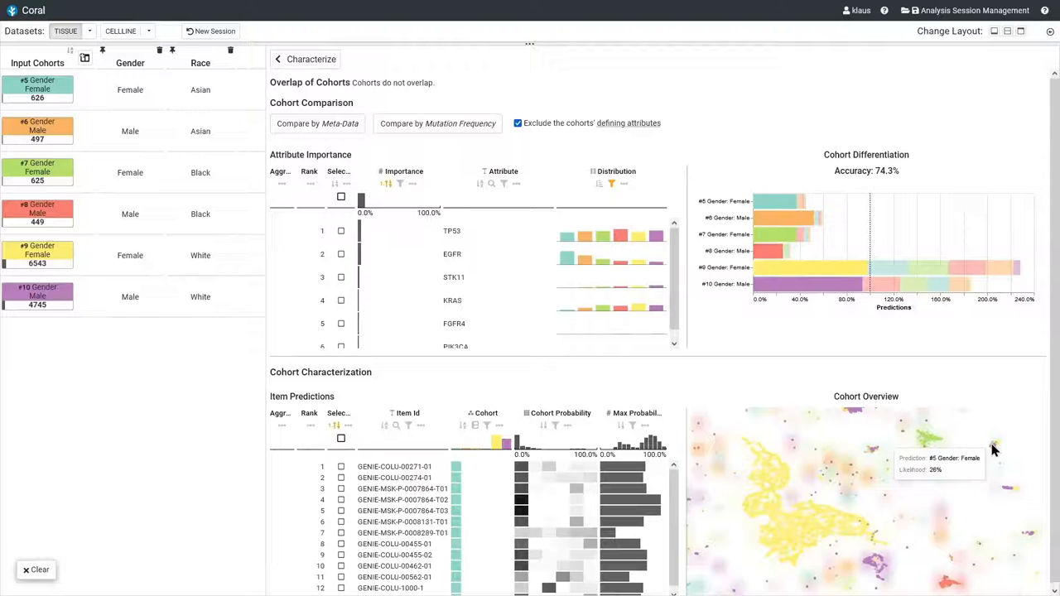
pyautogui.moveTo(997, 450)
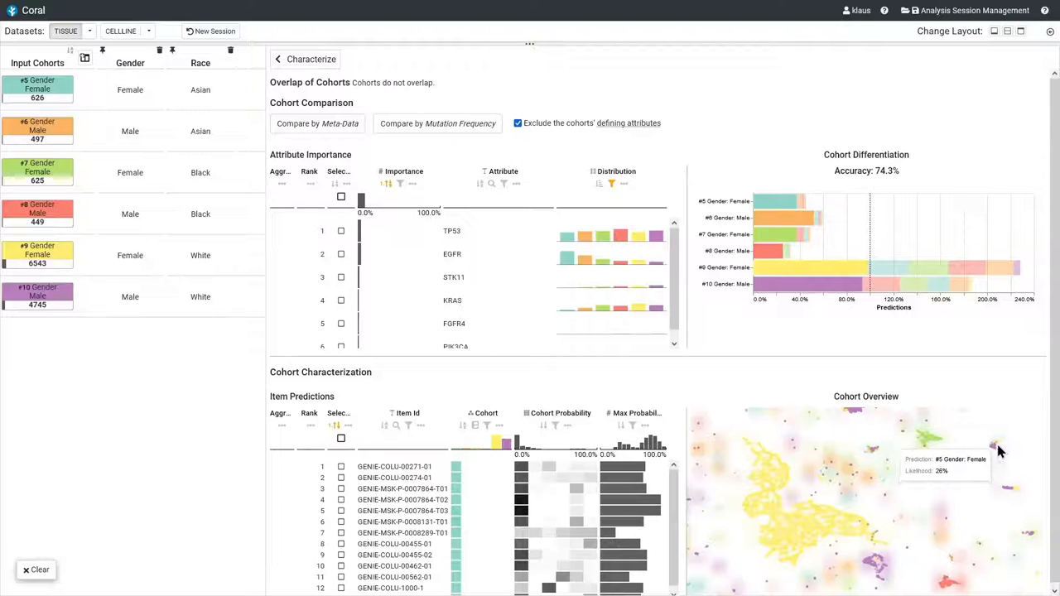
pyautogui.moveTo(991, 448)
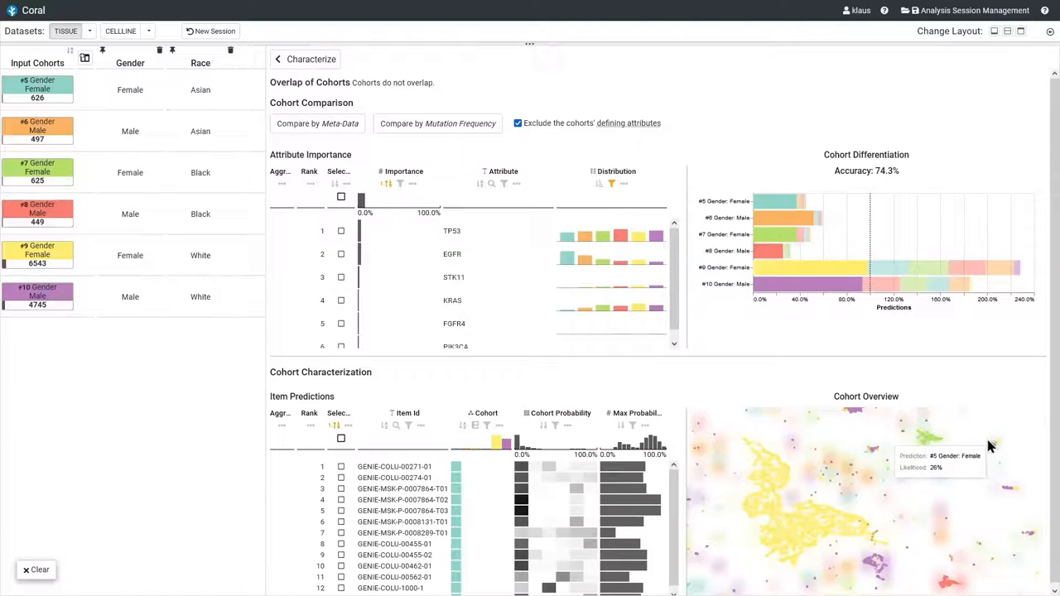
pyautogui.moveTo(961, 485)
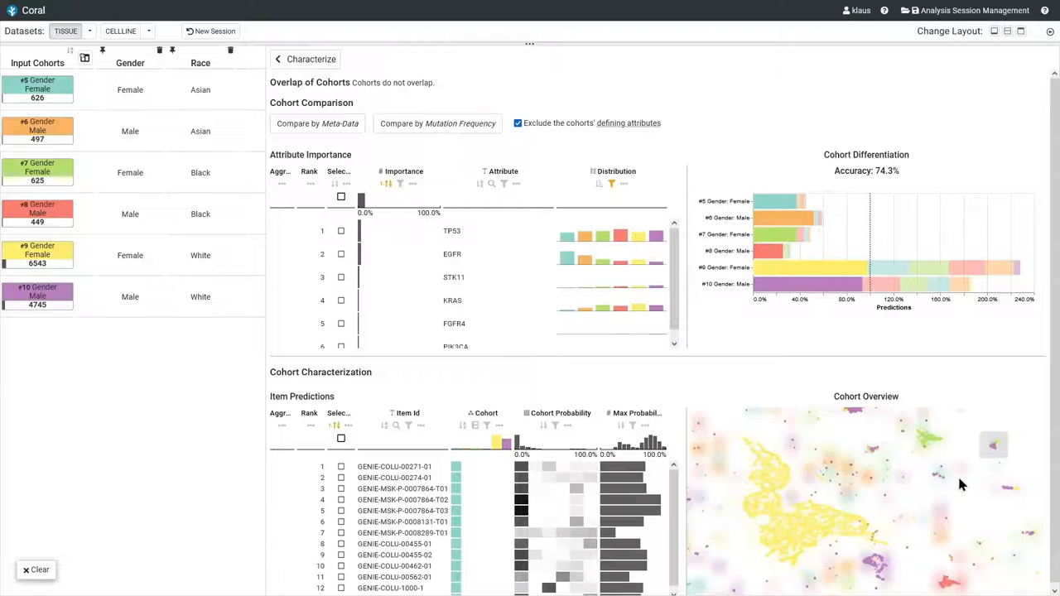
pyautogui.scroll(-3)
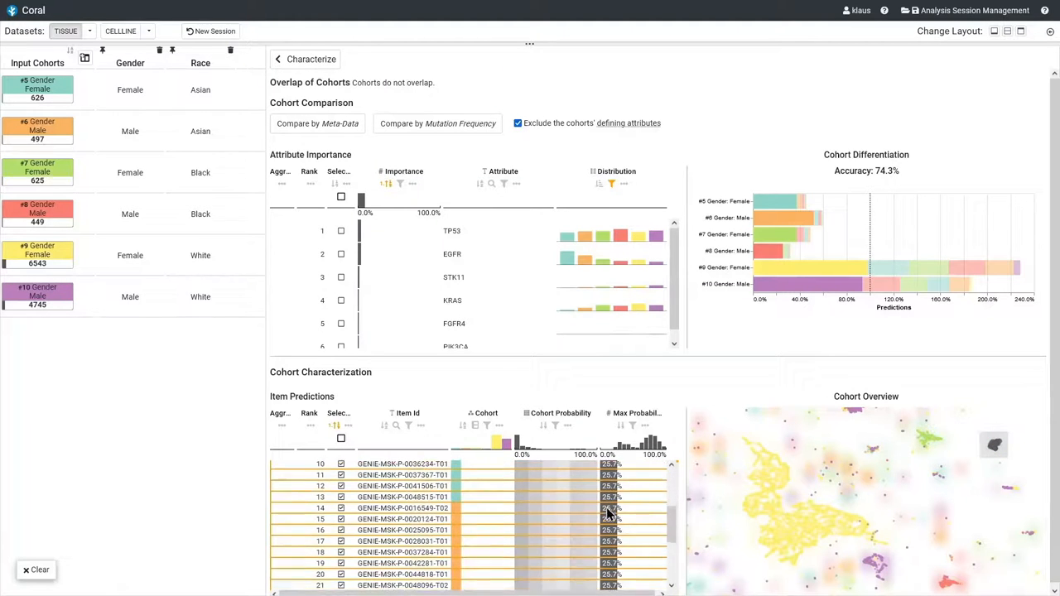
pyautogui.scroll(-3)
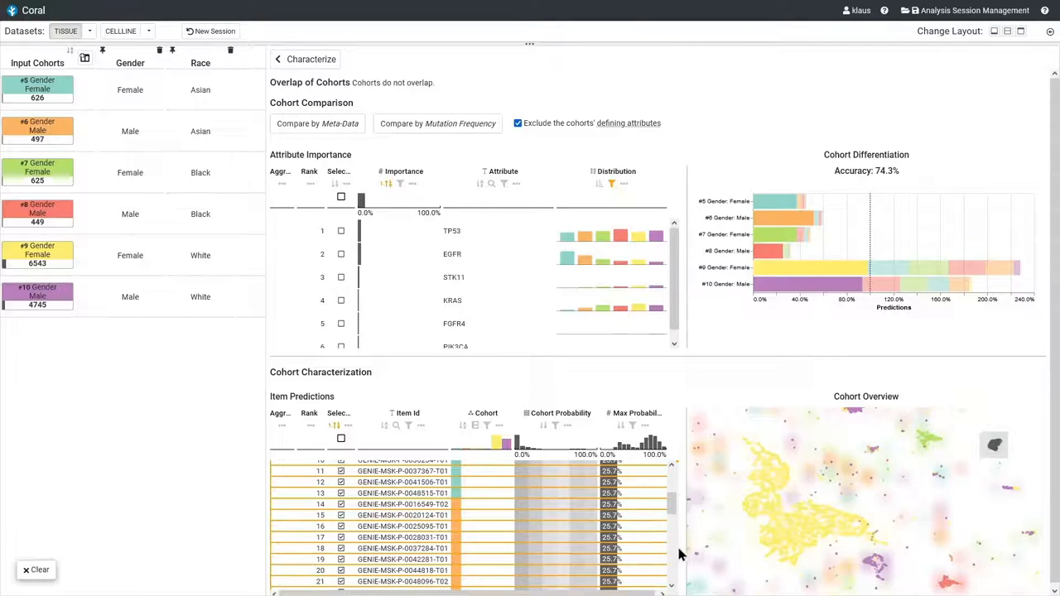
pyautogui.moveTo(520, 497)
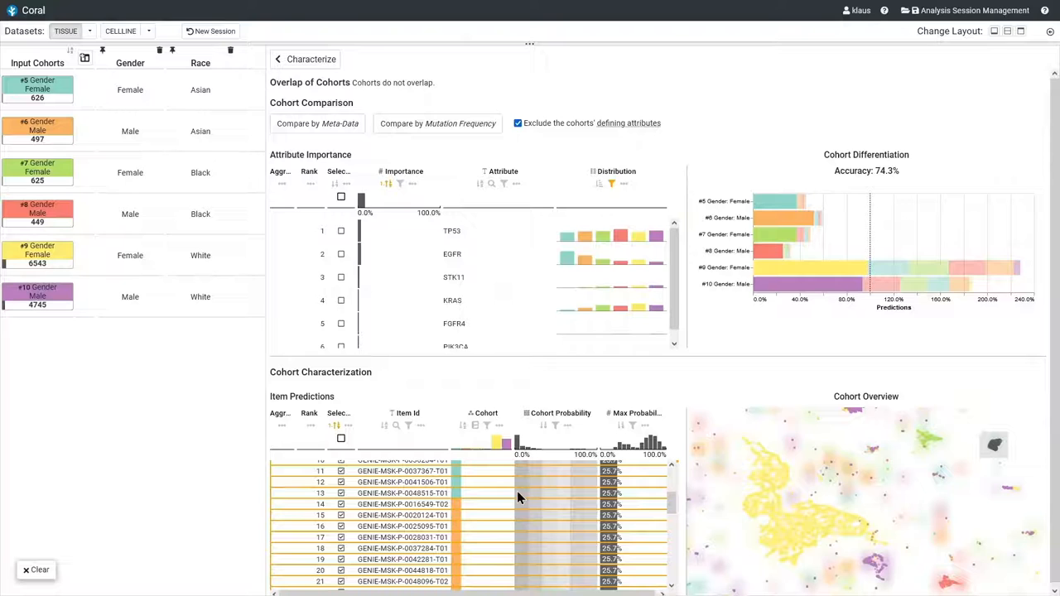
pyautogui.moveTo(555, 498)
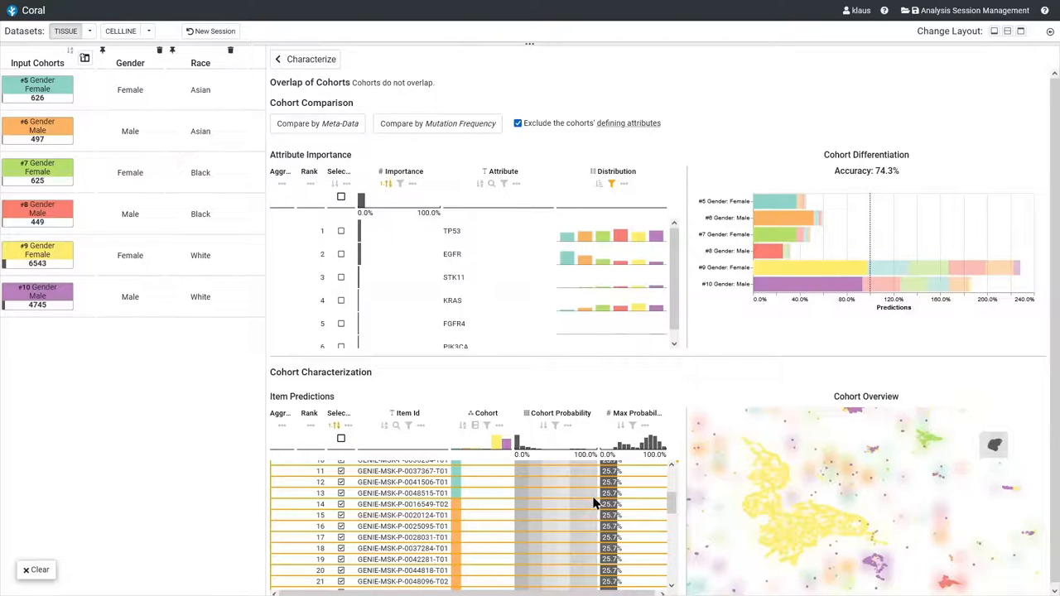
pyautogui.scroll(-3)
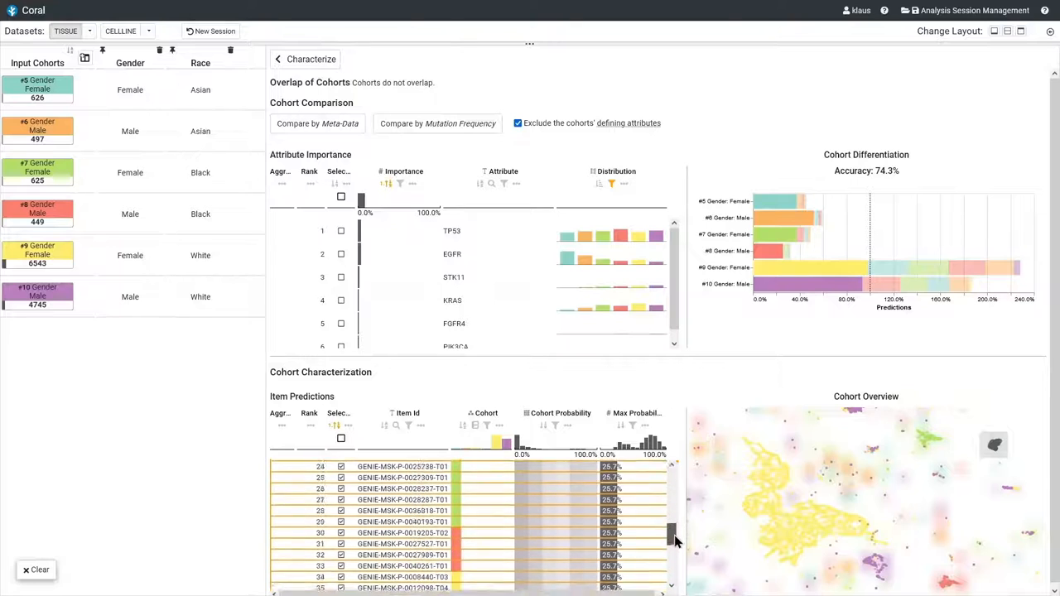
pyautogui.scroll(-3)
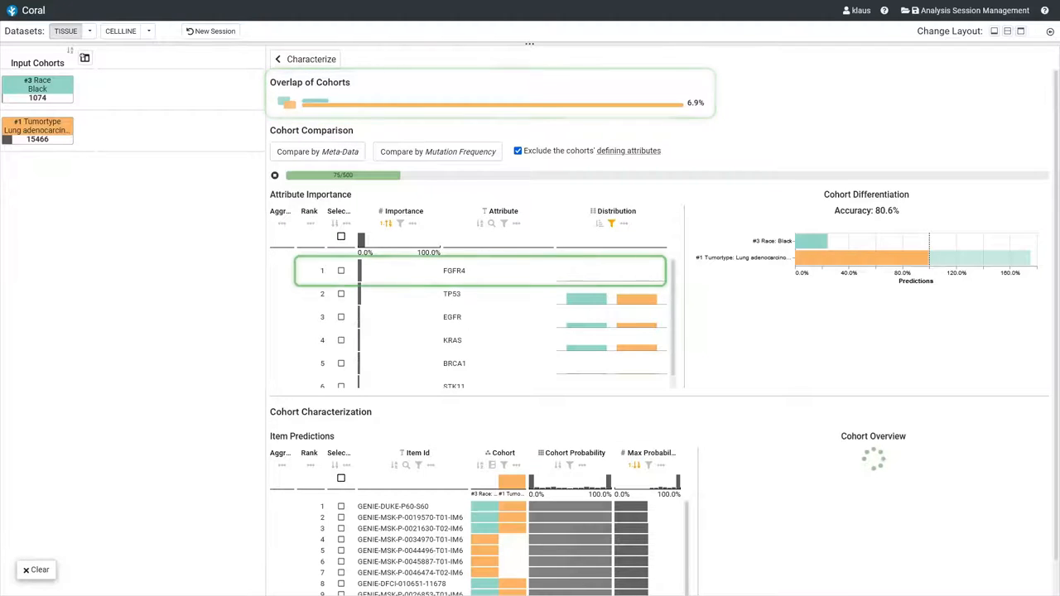
# Single out BRCA1 in the attribute importance ranking for Black versus lung adenocarcinoma
pyautogui.click(454, 363)
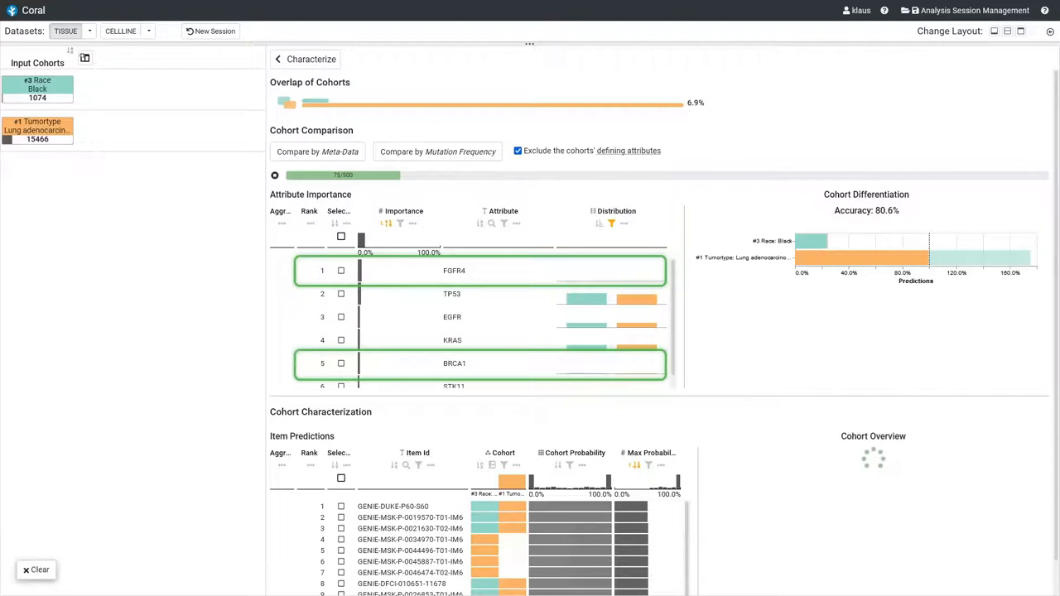